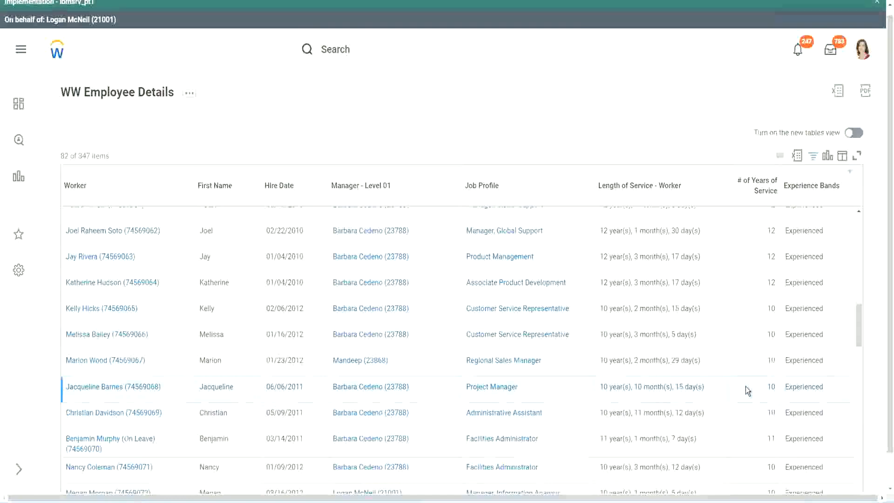
mouse_move(622, 387)
type("create cal field")
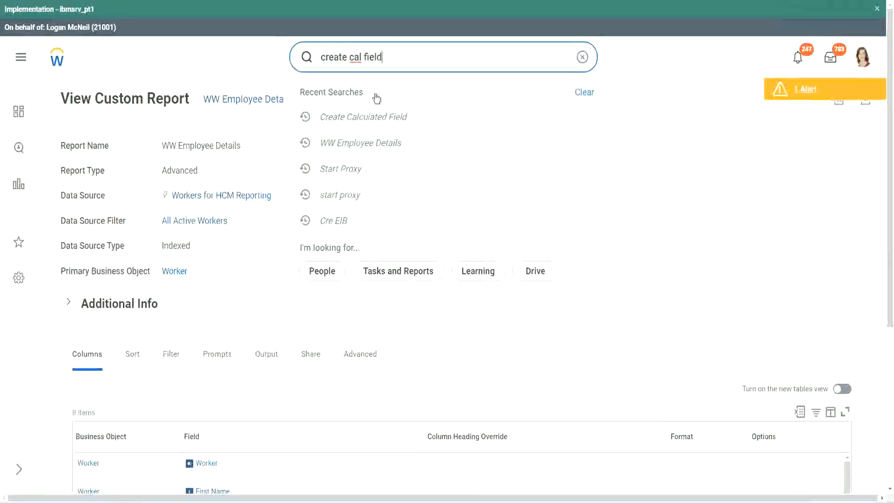
- Launch the Create Calculated Field task from the 'create cal field' search results
left_click(364, 116)
type("eval exp")
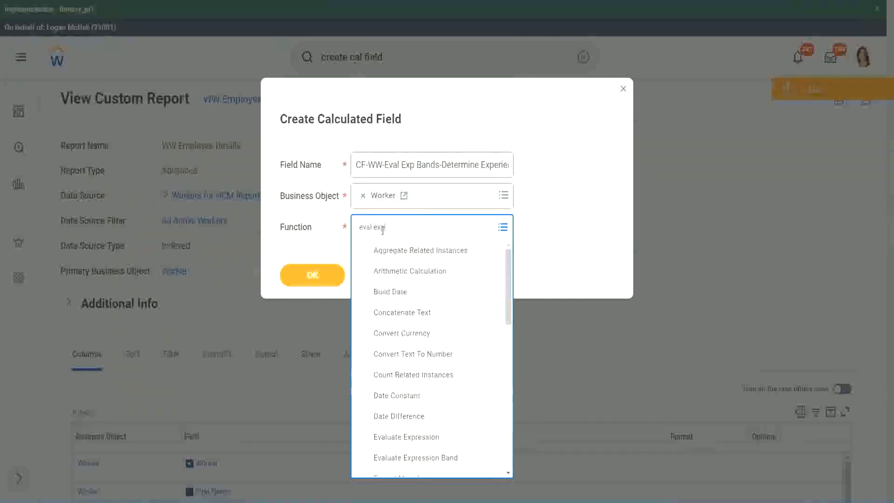
- Choose Evaluate Expression Band as the function and enter '-' as the Default Value
left_click(416, 457)
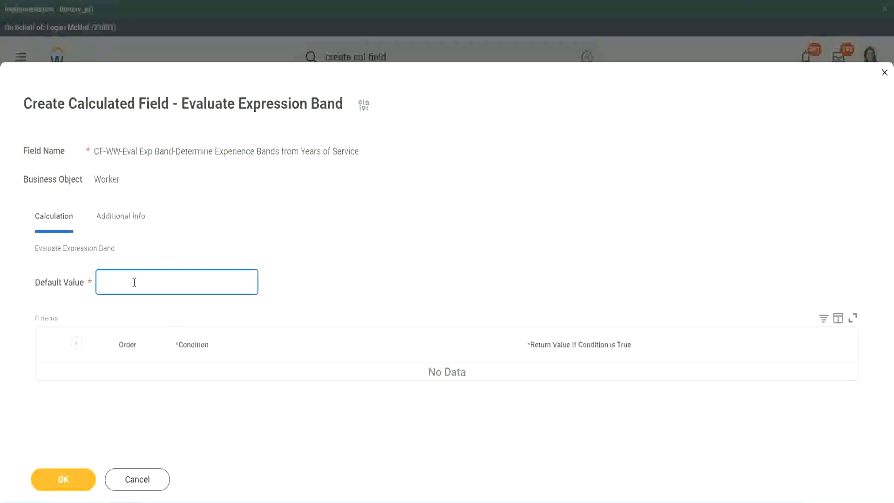
left_click(76, 341)
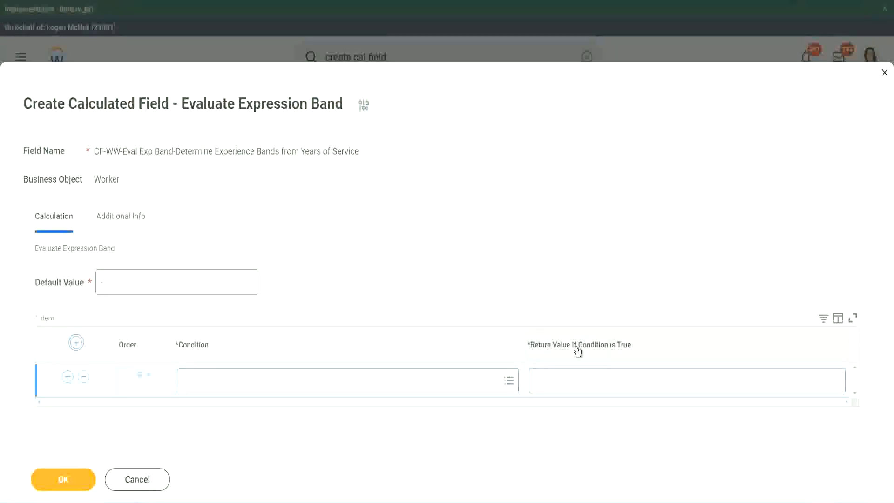
left_click(685, 380)
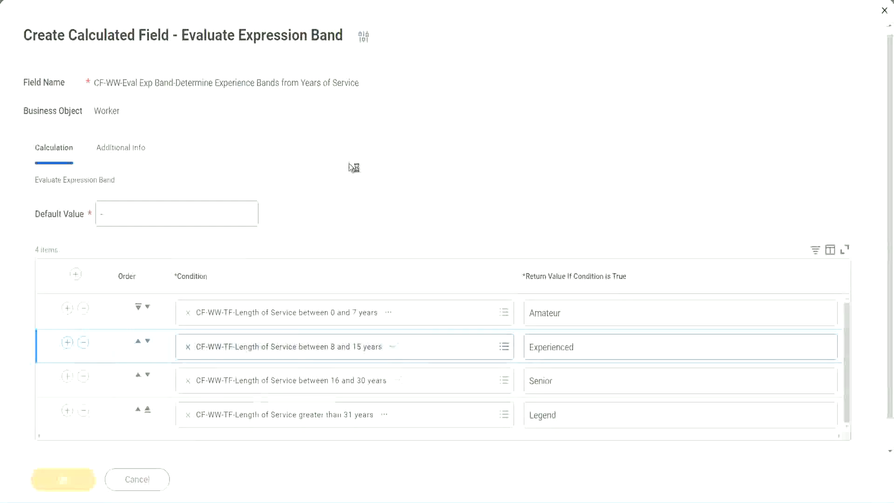
- Save the calculated field with OK so its four length-of-service bands are confirmed
left_click(62, 479)
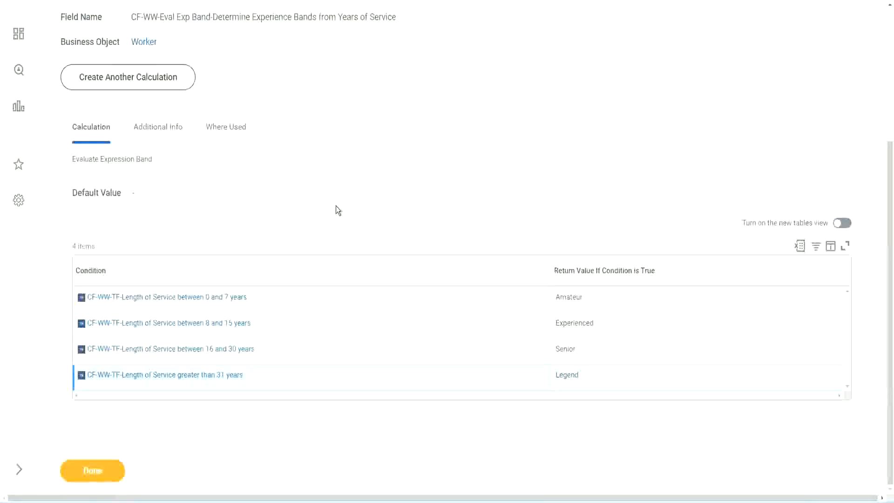